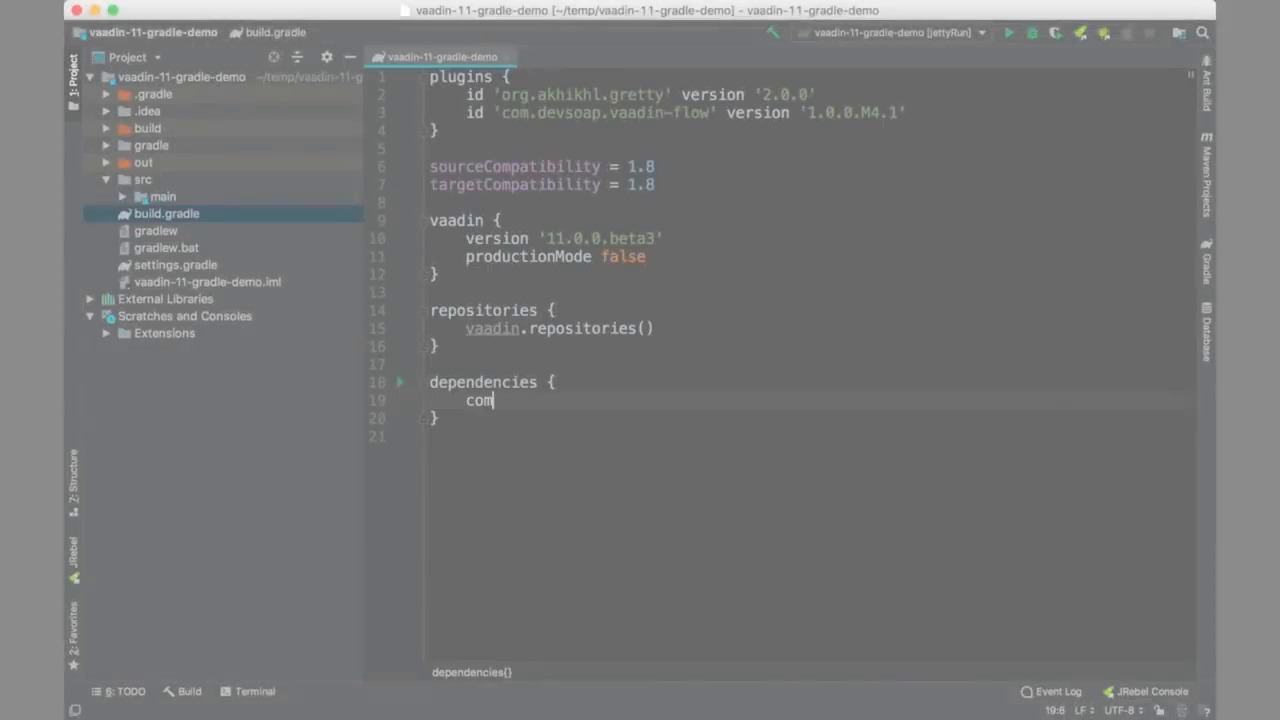
# - Add compile vaadin.bom() and vaadin.core(), compileOnly vaadin.servletApi() and runtime vaadin.slf4j() dependencies to build.gradle
pyautogui.write('compile\tvaadin.bom()')
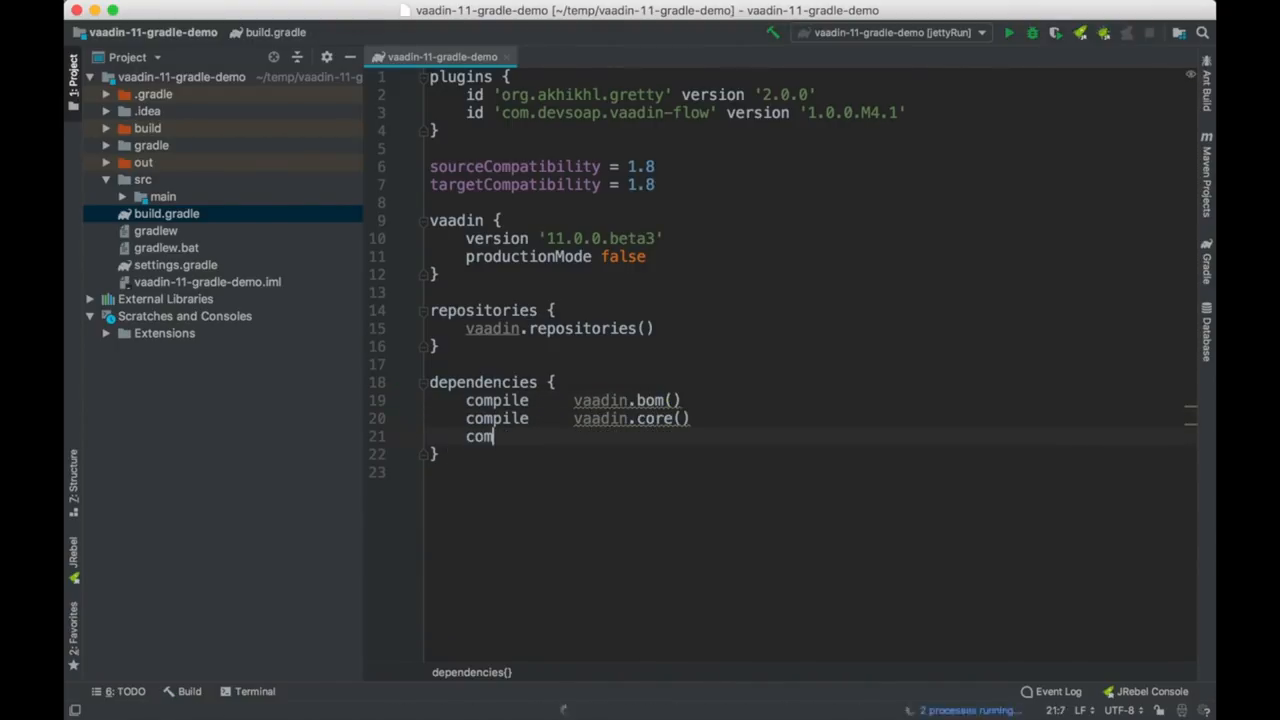
pyautogui.write('pileOnly vaadin.servletApi(')
pyautogui.write('runtime')
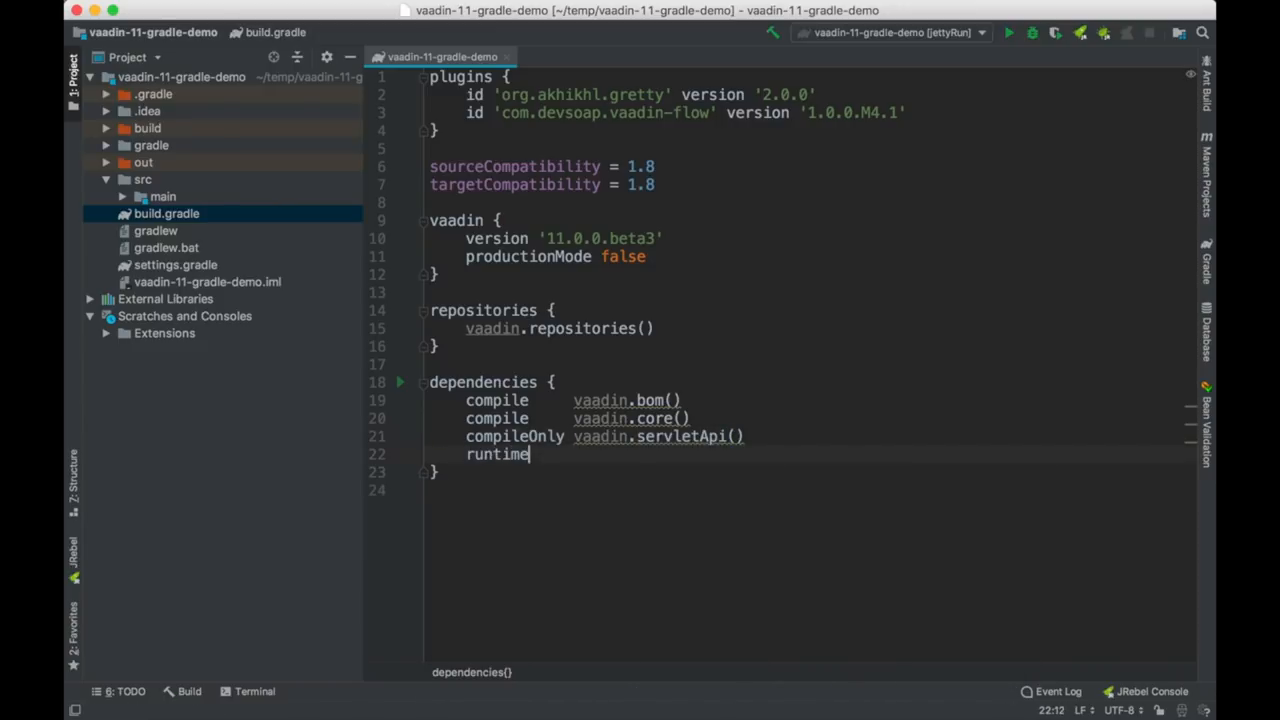
pyautogui.write('vaadin.slf4j()')
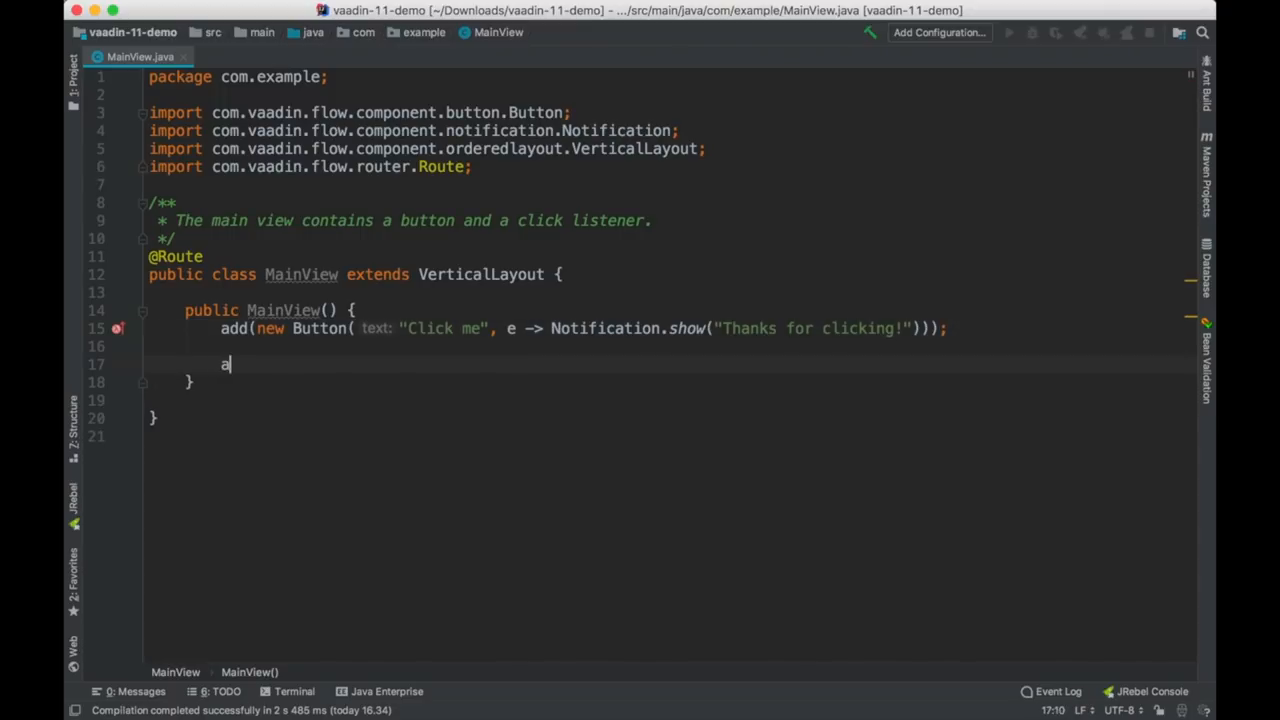
# - Add a CookieConsent component to MainView, rerun, and dismiss the banner with Got it!
pyautogui.write('add(new Cookie')
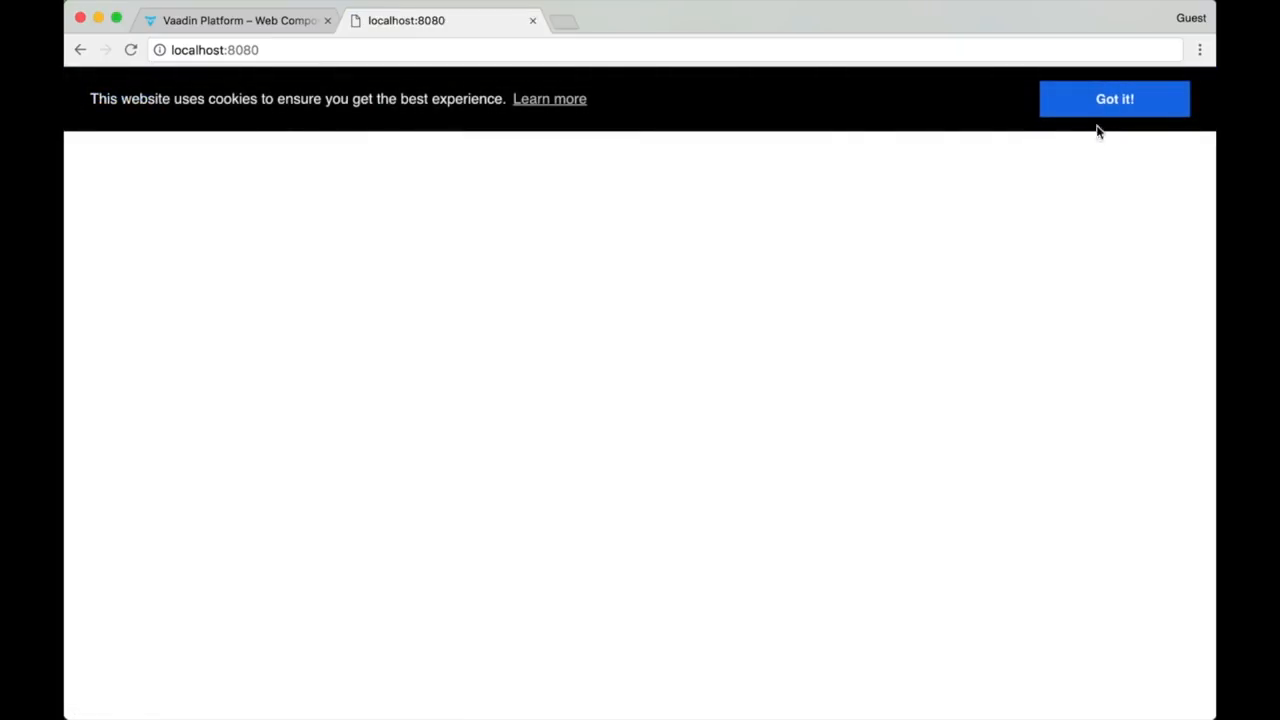
pyautogui.click(1114, 98)
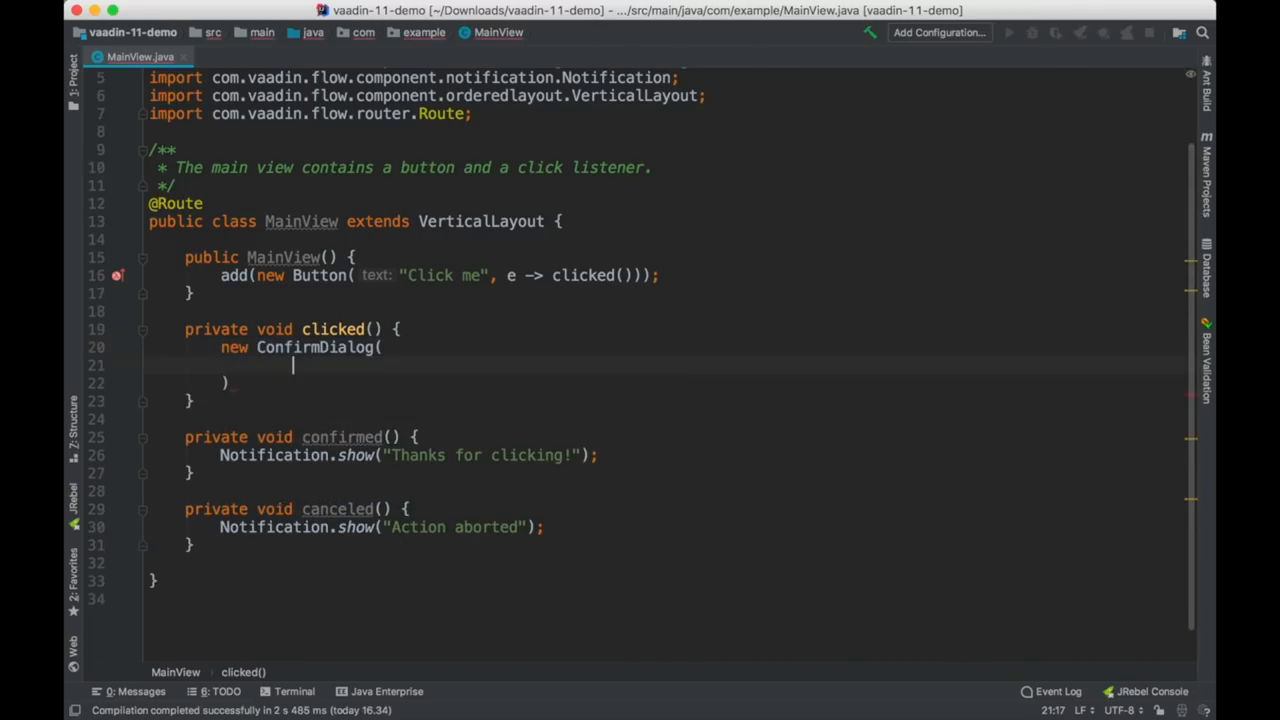
# - In clicked(), open a ConfirmDialog "Confirm" with Yes calling confirmed() and No calling canceled()
pyautogui.write('"Confirm",')
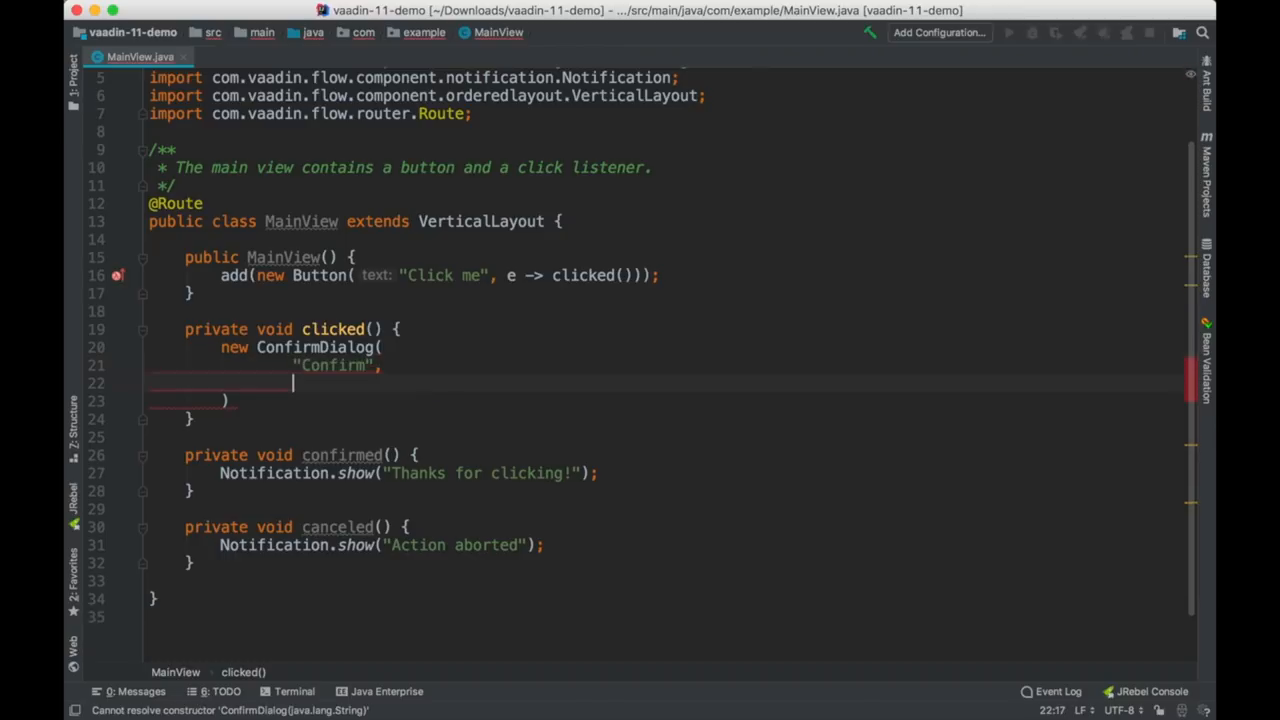
pyautogui.write('"Are you sure you want to "')
pyautogui.write('"No",')
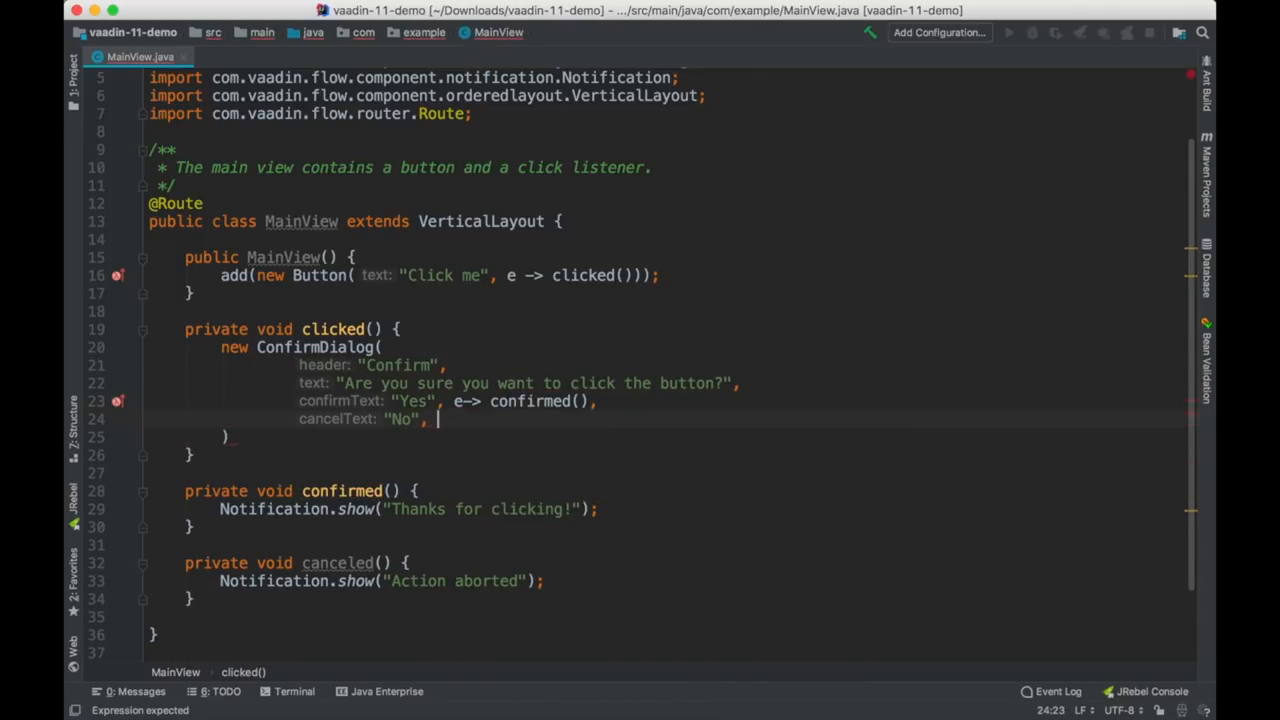
pyautogui.write('e -> canceled()')
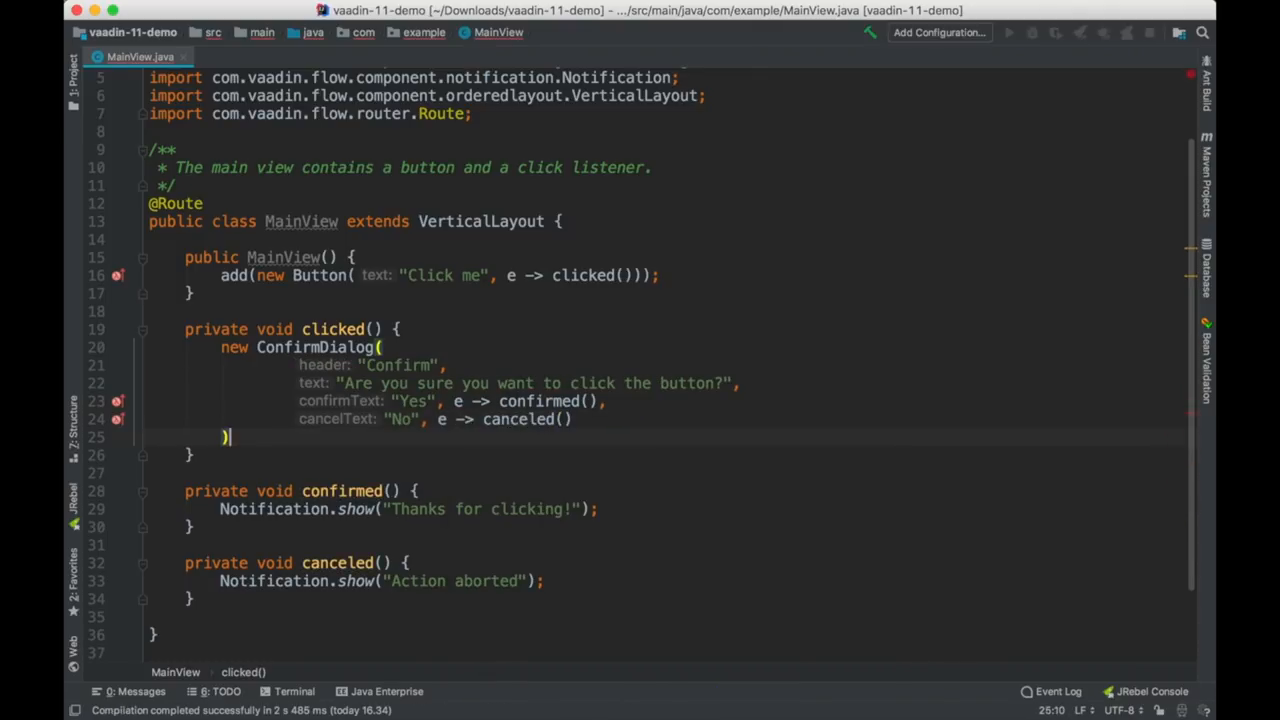
pyautogui.write('.open();')
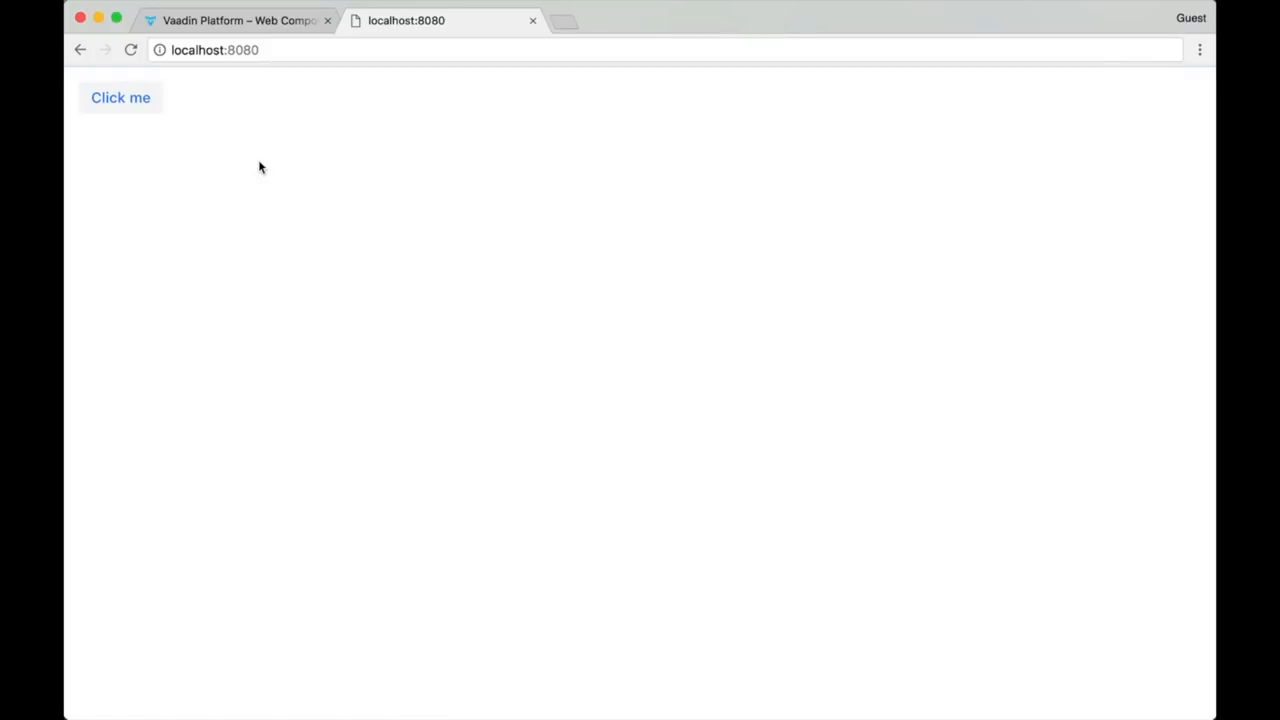
# - Click Click me, choose No for an Action aborted notification, then click Click me again
pyautogui.click(120, 97)
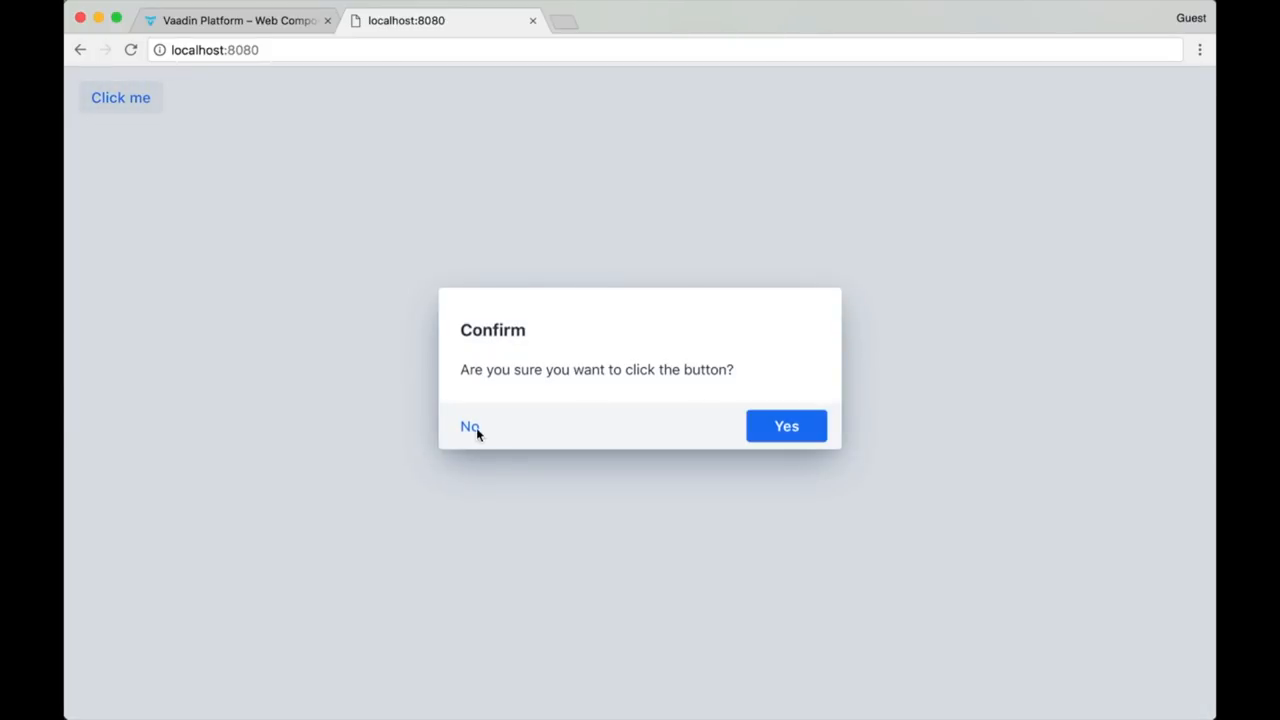
pyautogui.click(470, 426)
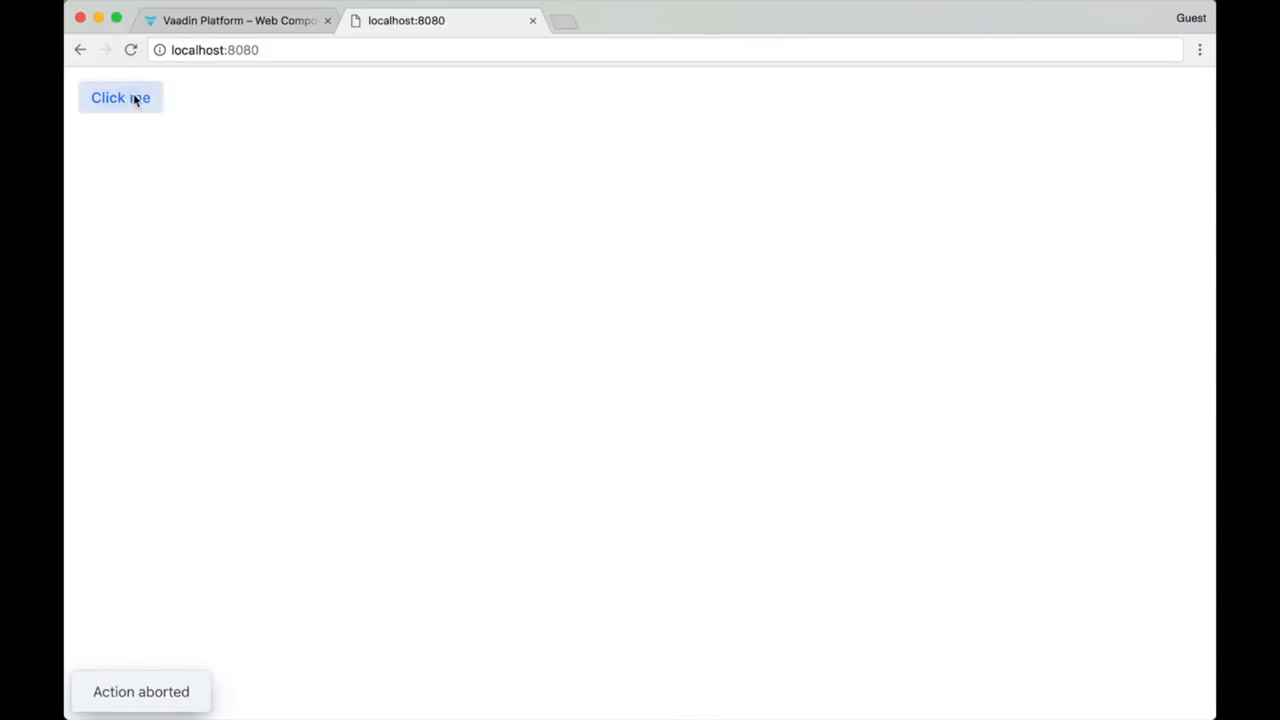
pyautogui.click(120, 97)
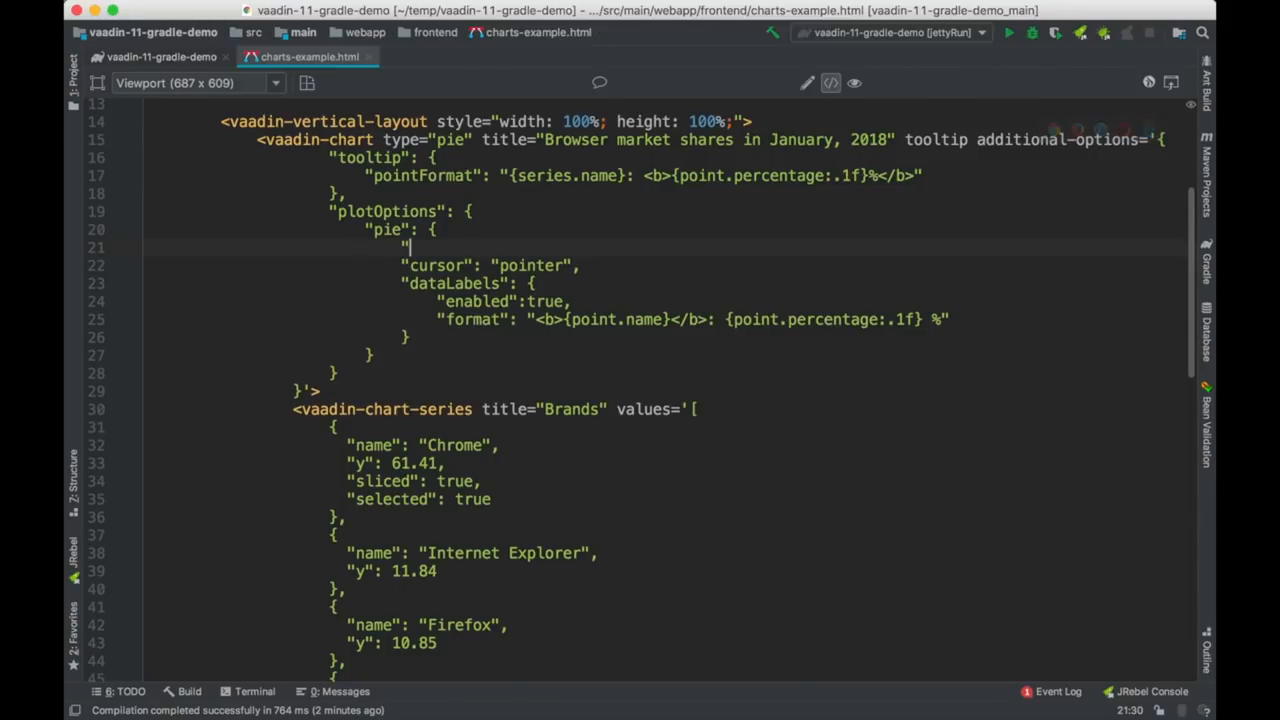
# - Set "allowPointSelect": true in the pie plotOptions of charts-example.html and preview the chart
pyautogui.write('allowPointSelect": true,')
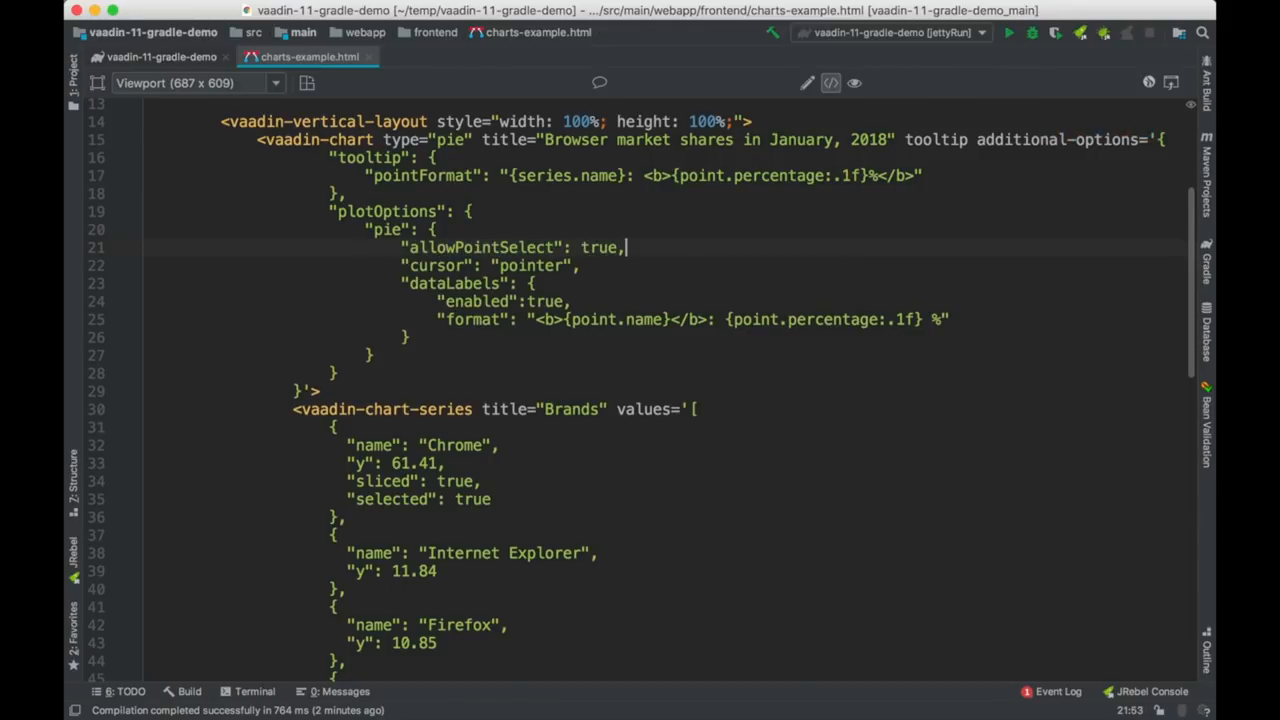
pyautogui.click(853, 82)
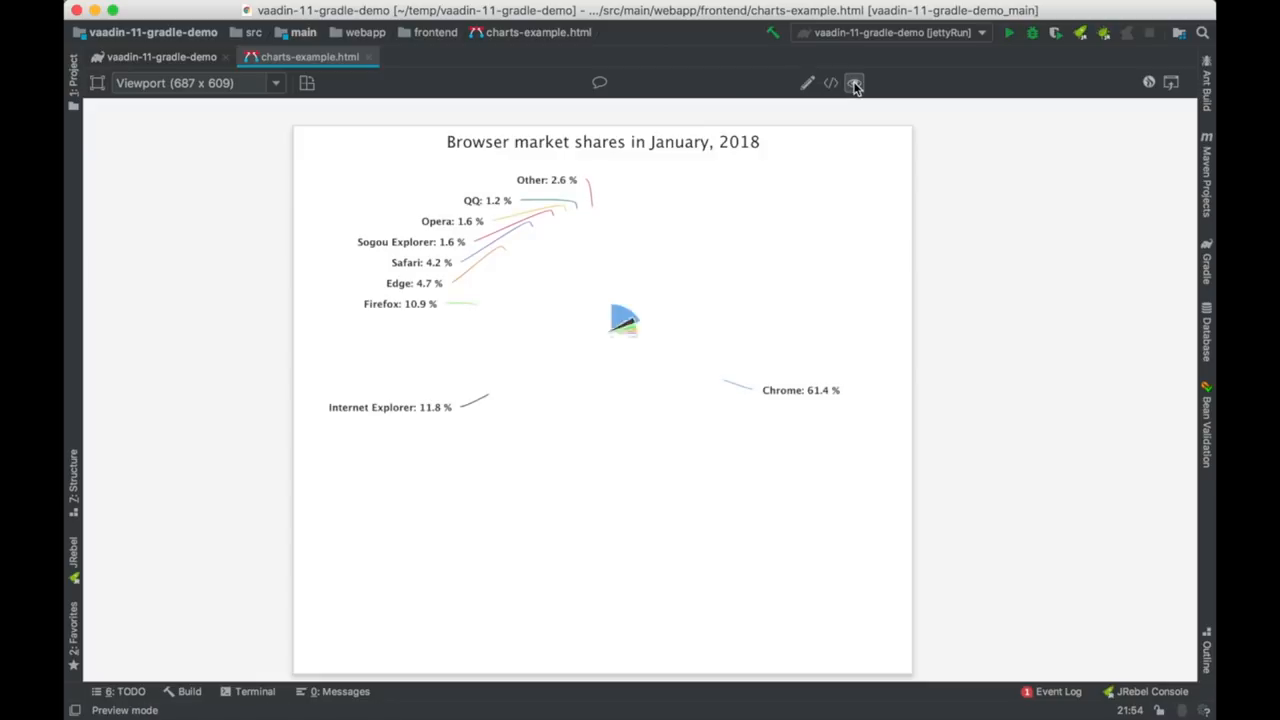